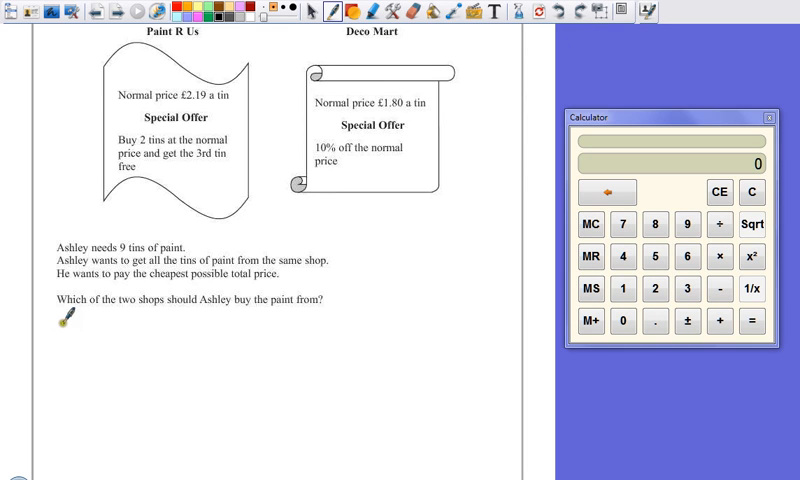
Handwrite the Paint R Us working 6 × 2.19 = £13.14 using the calculator result
left_click_drag(55, 335, 90, 335)
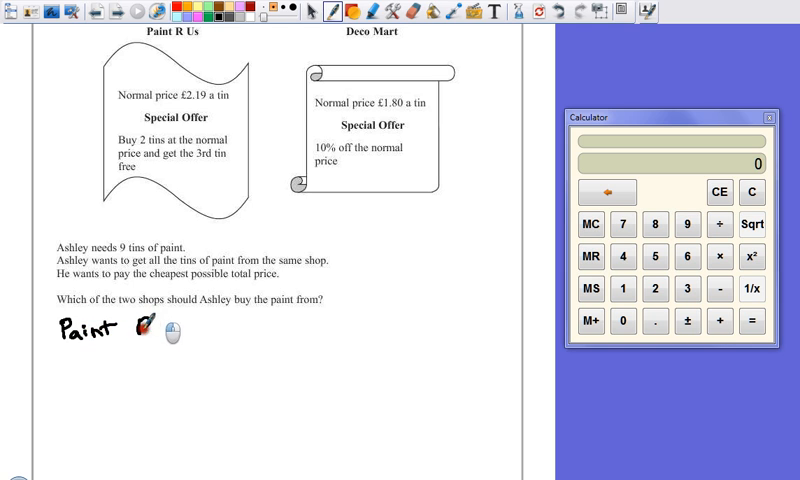
left_click_drag(150, 330, 230, 330)
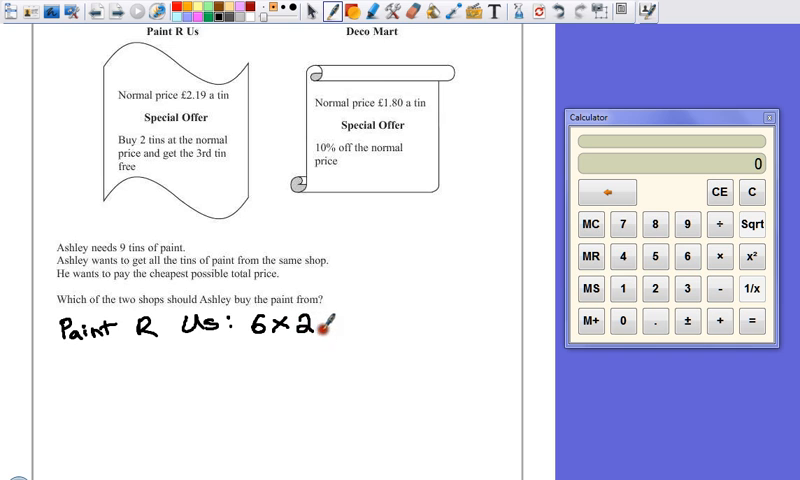
type(".19 =")
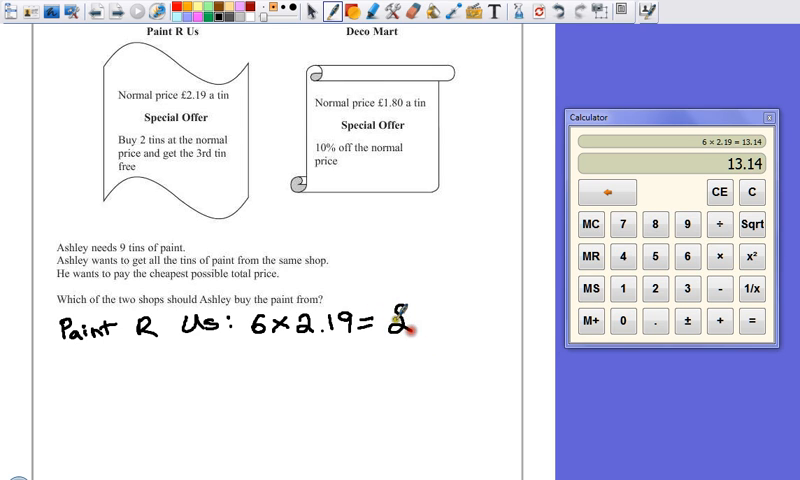
type("13")
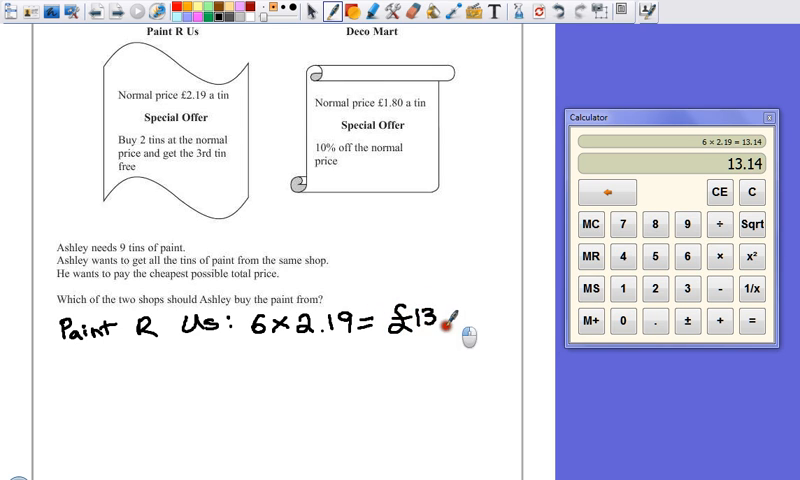
left_click_drag(450, 322, 478, 322)
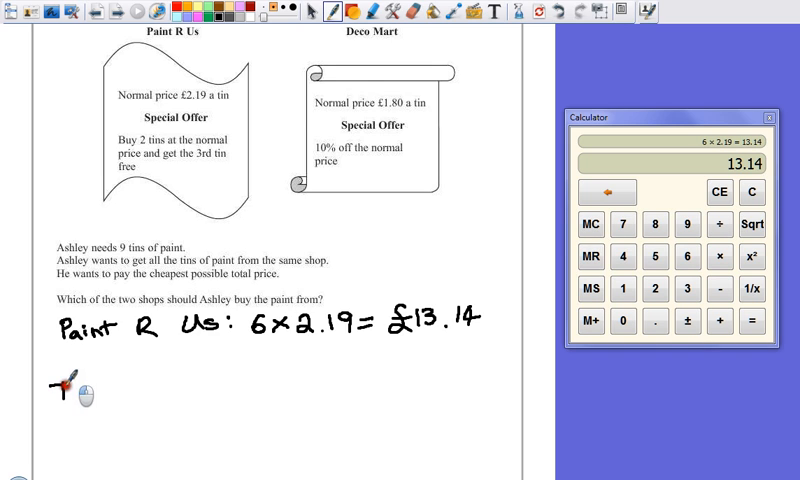
Handwrite Deco Mart: 9 × 1.80 = and begin the £16 total from the calculator
type("Deco Mart:")
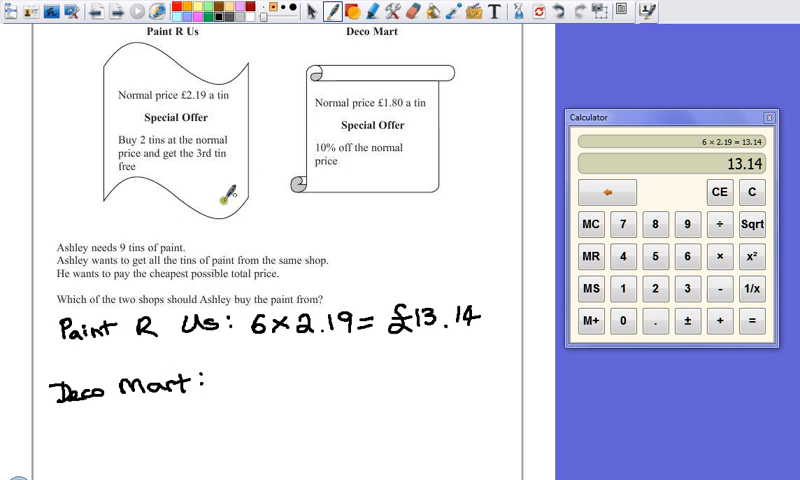
mouse_move(245, 385)
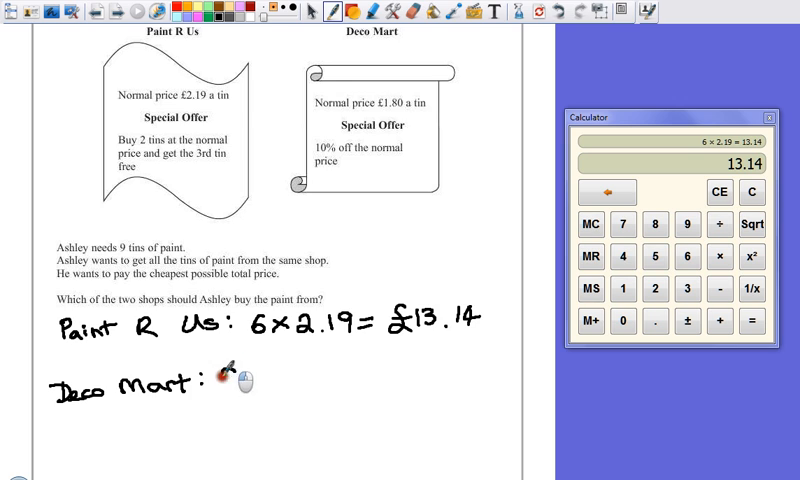
type("9 x 1")
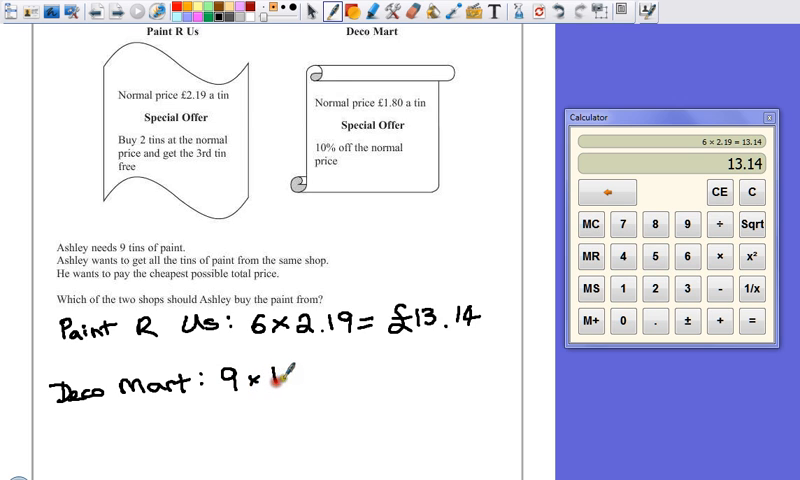
type(".80 =")
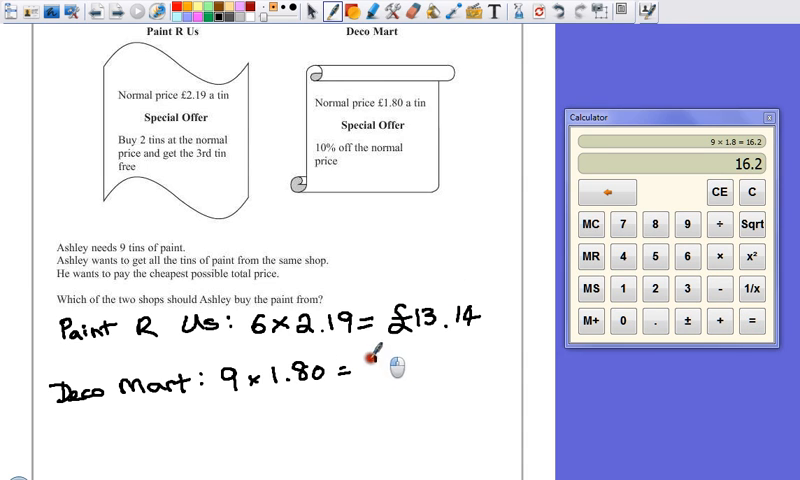
type("£16.20")
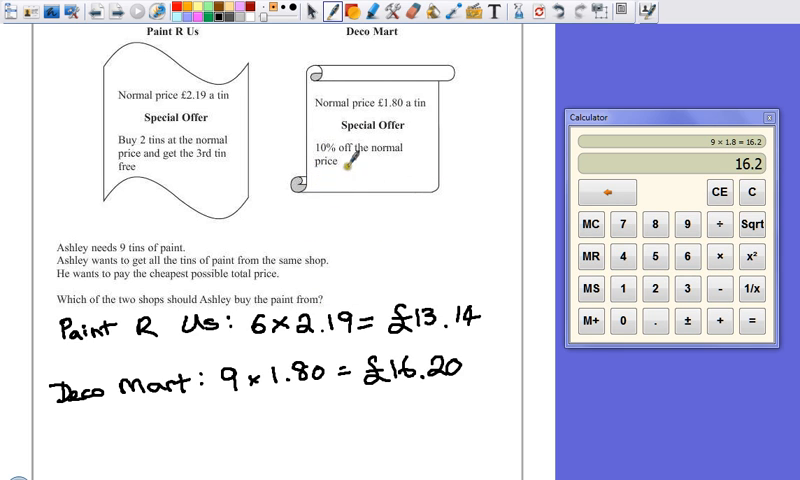
mouse_move(245, 235)
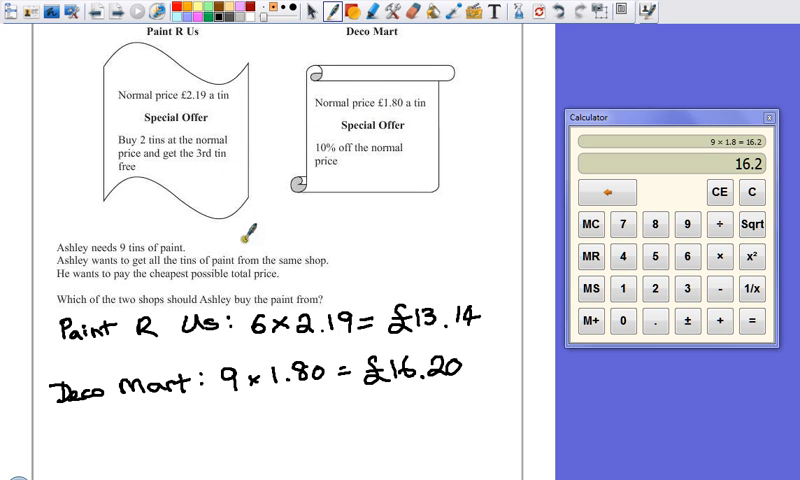
mouse_move(293, 325)
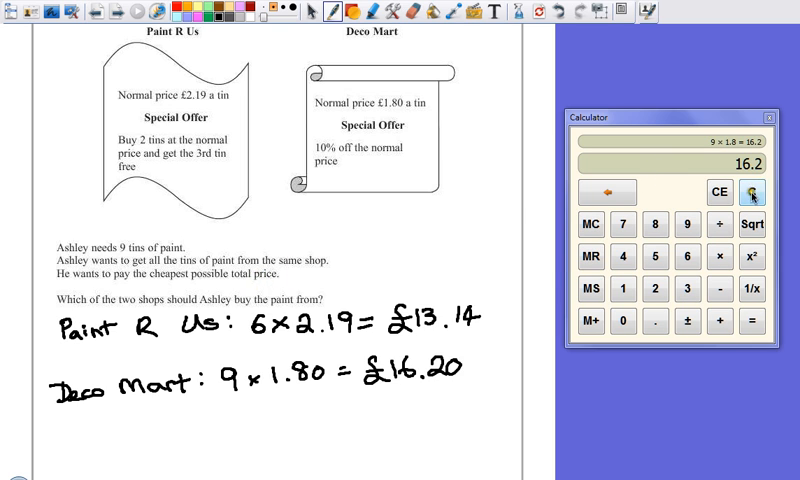
Clear the calculator ready for the discount sum
left_click(733, 193)
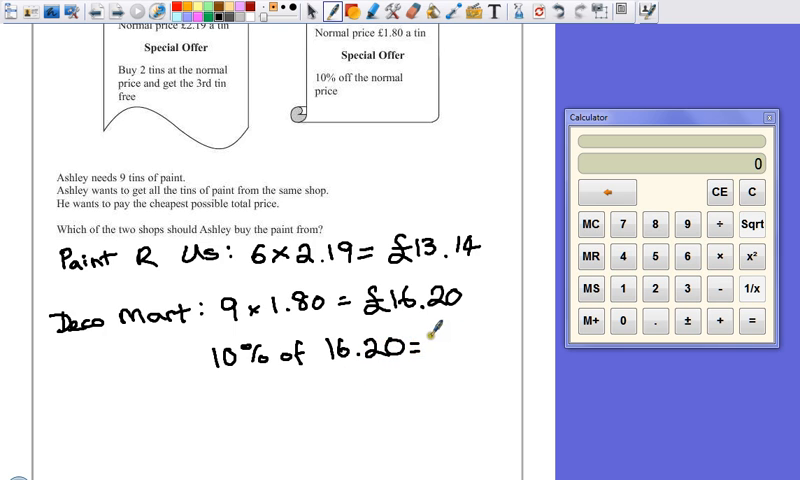
Write 10% of 16.20 = 16.2 ÷ 10 = 1.62 and begin the subtraction line
type("16.2÷10")
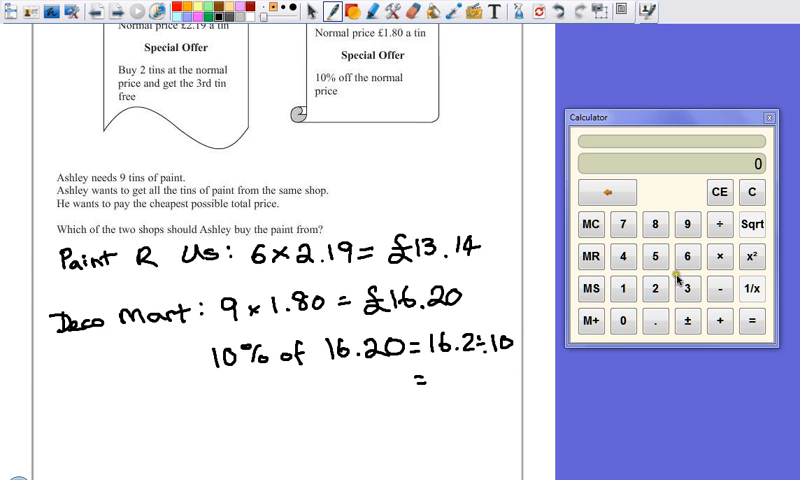
left_click(663, 287)
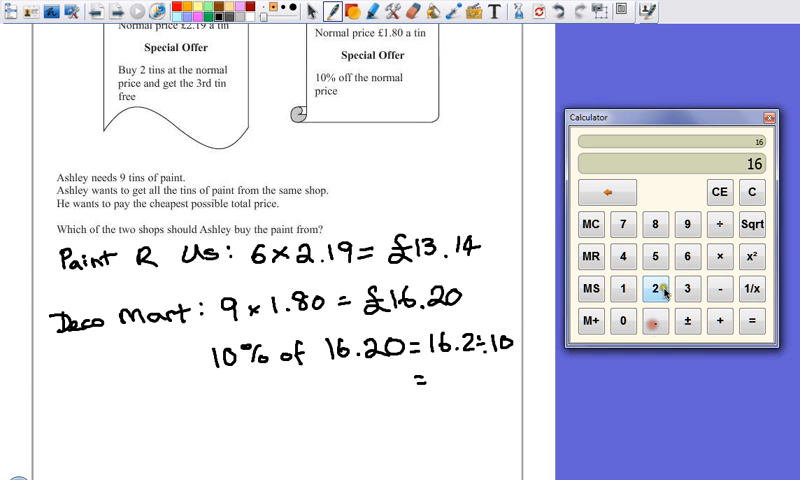
left_click(630, 329)
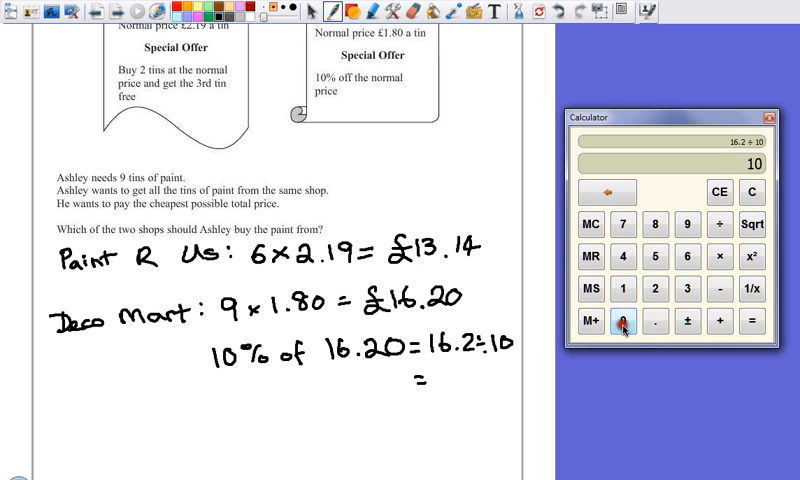
left_click(726, 328)
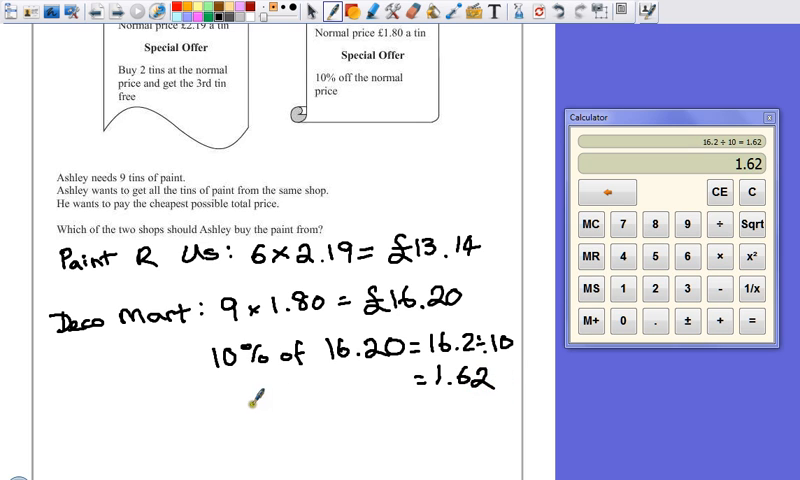
mouse_move(245, 425)
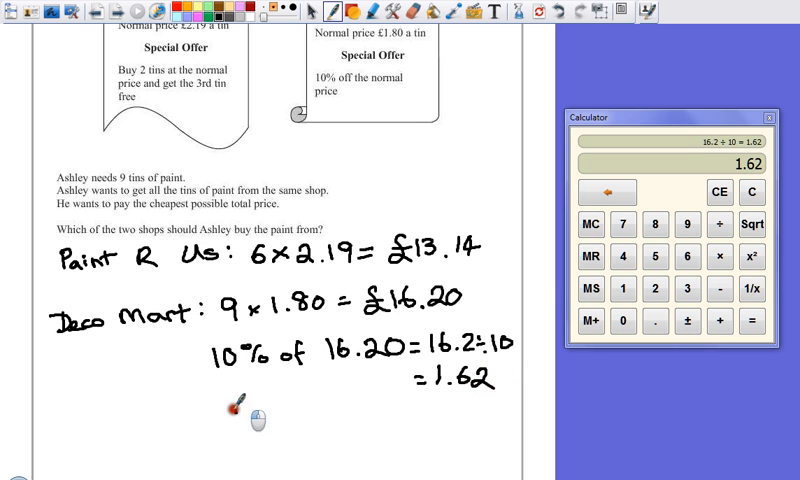
left_click_drag(240, 420, 285, 422)
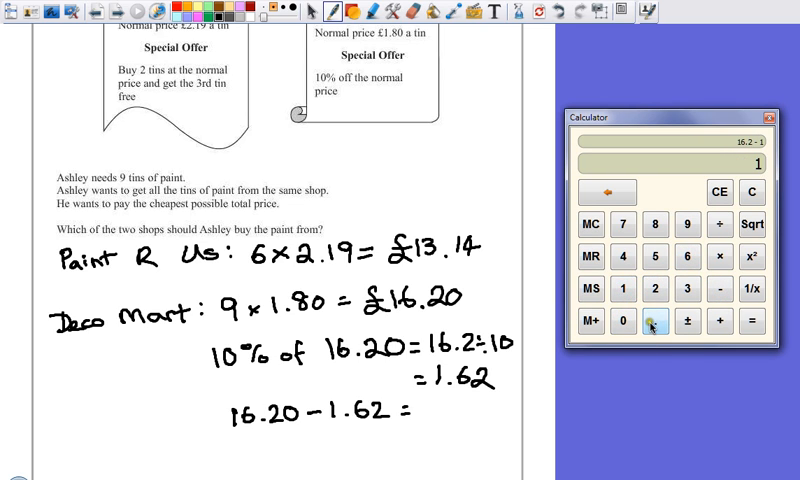
Work out 16.20 − 1.62 on the calculator and write the £14.58 discounted total
left_click(758, 329)
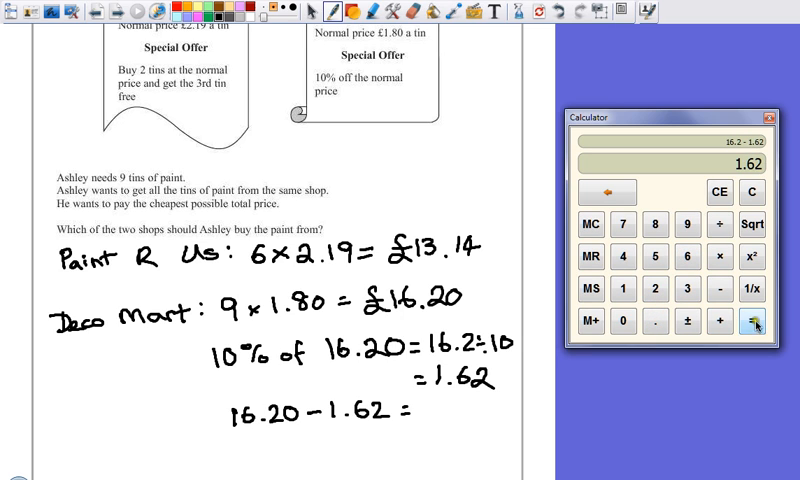
left_click(755, 324)
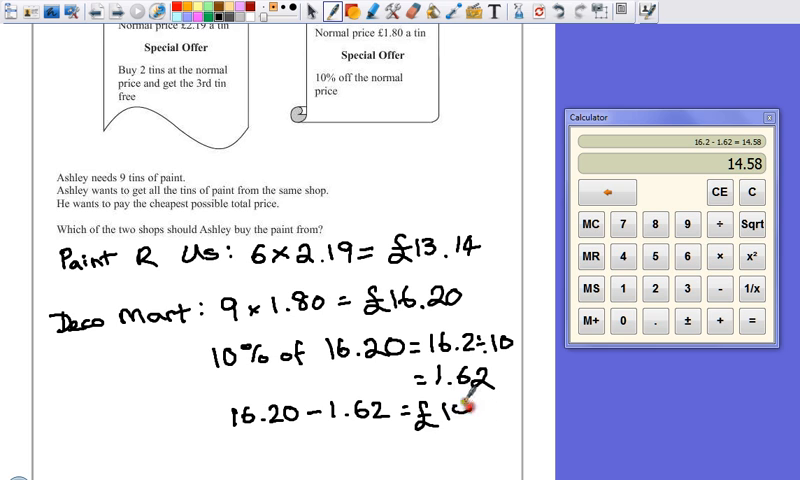
left_click(470, 425)
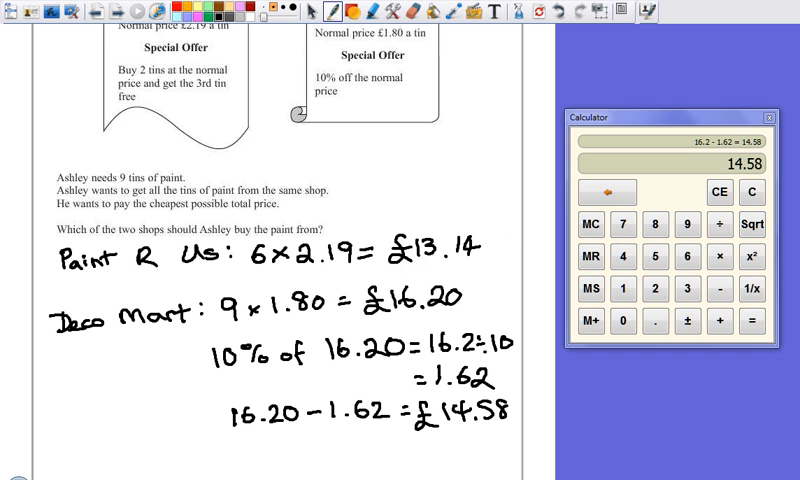
scroll("down", 3)
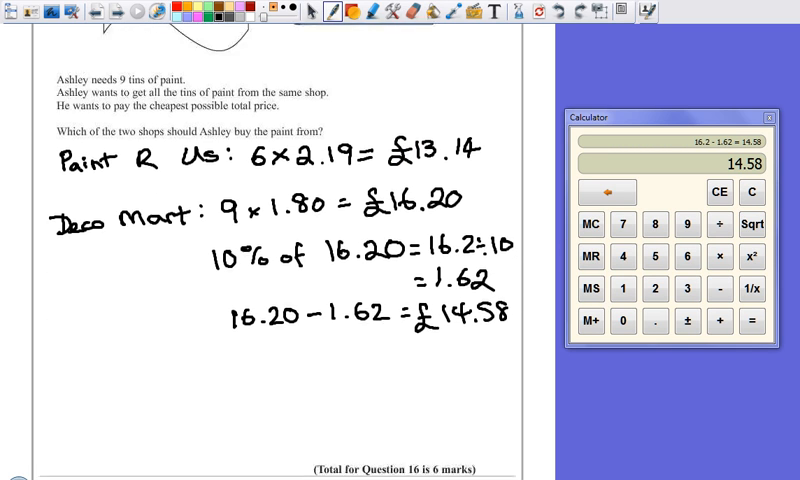
Handwrite the conclusion: Paint R Us is cheaper for 9 tins so Ashley should shop there
scroll("down", 3)
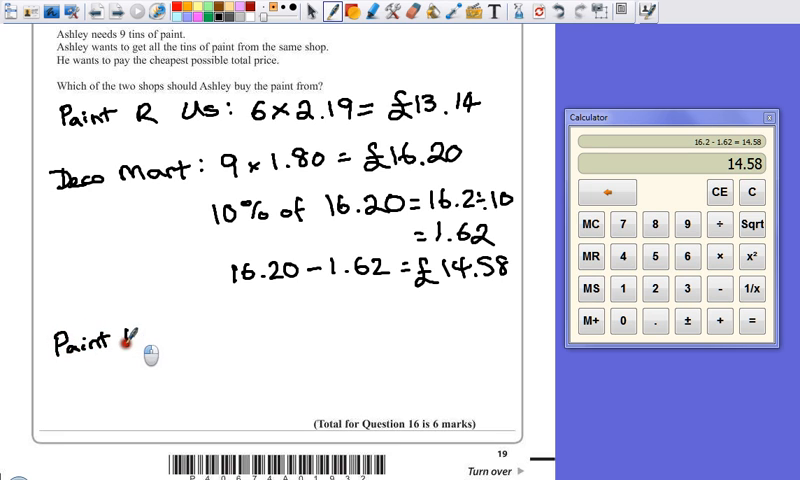
left_click_drag(130, 340, 195, 335)
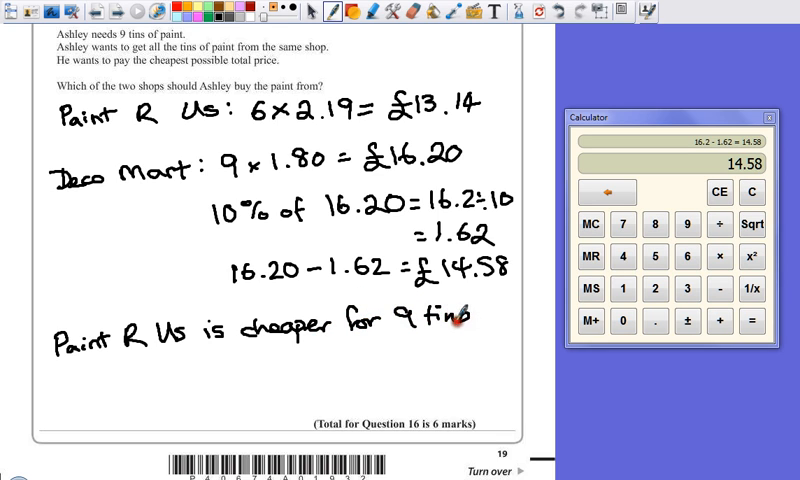
mouse_move(90, 375)
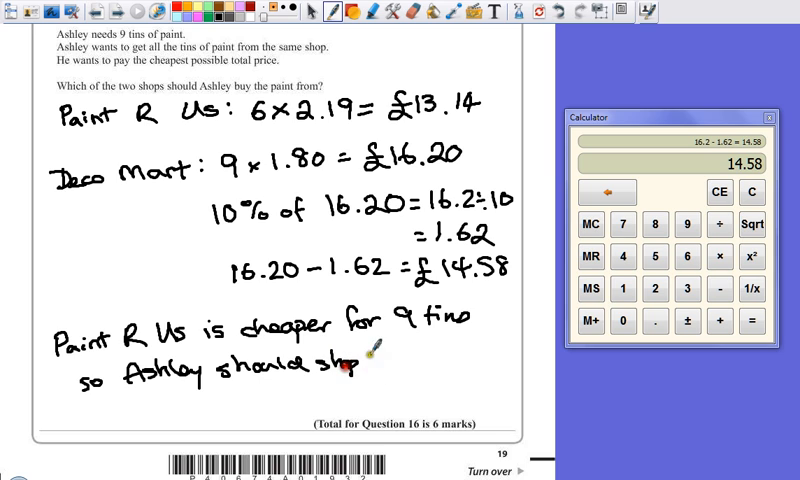
left_click_drag(355, 360, 420, 360)
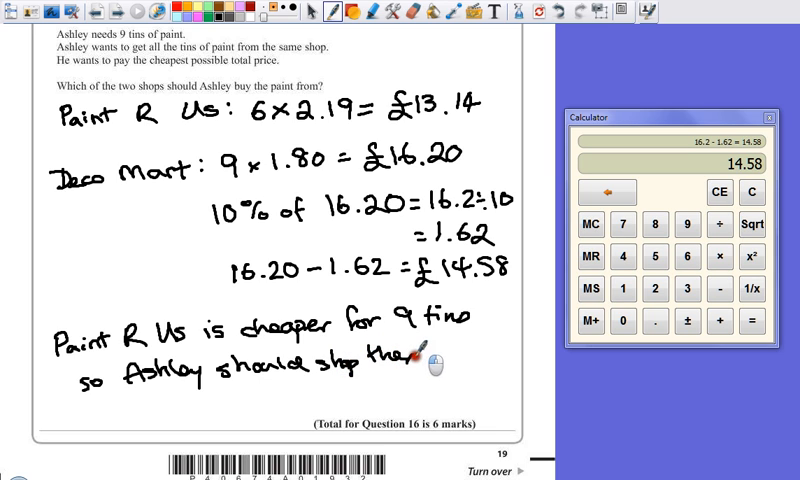